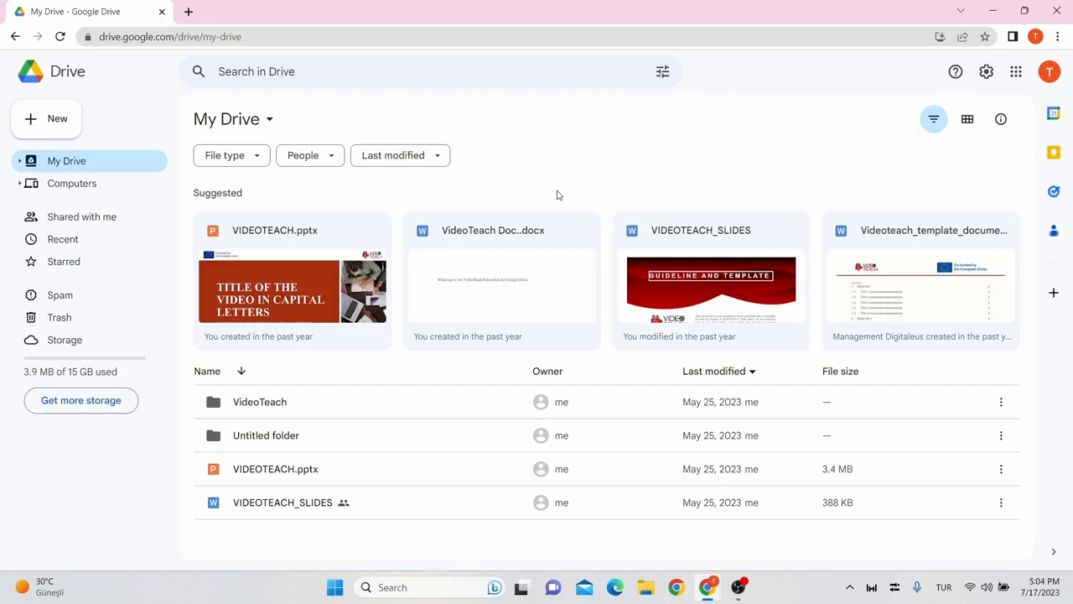
{"action": "mouse_move", "coordinate": [34, 120]}
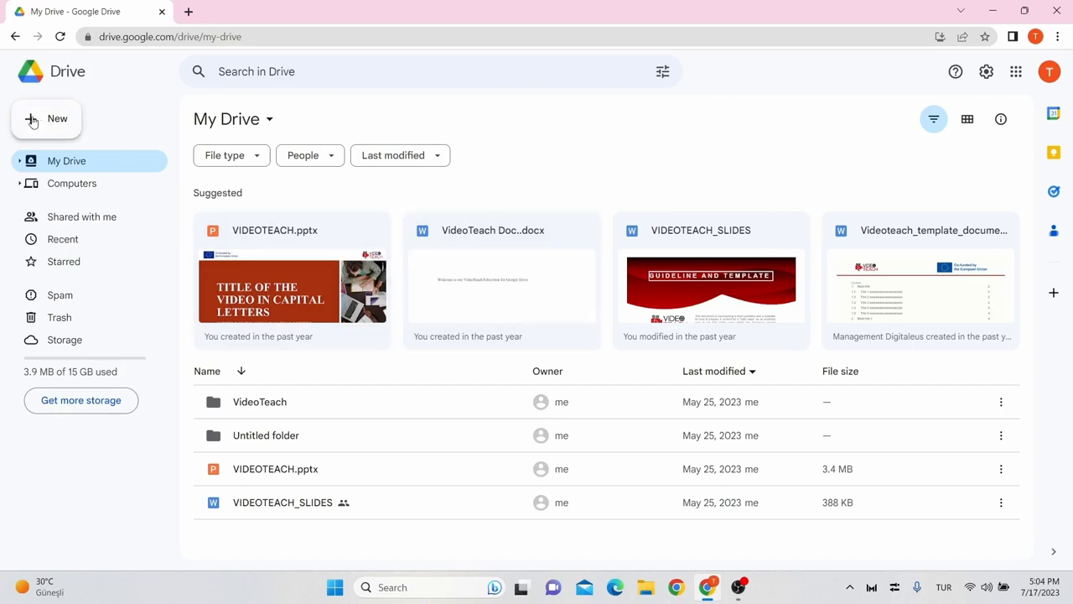
Bring up Google Drive's New menu with folder, upload and form creation choices
{"action": "left_click", "coordinate": [47, 118]}
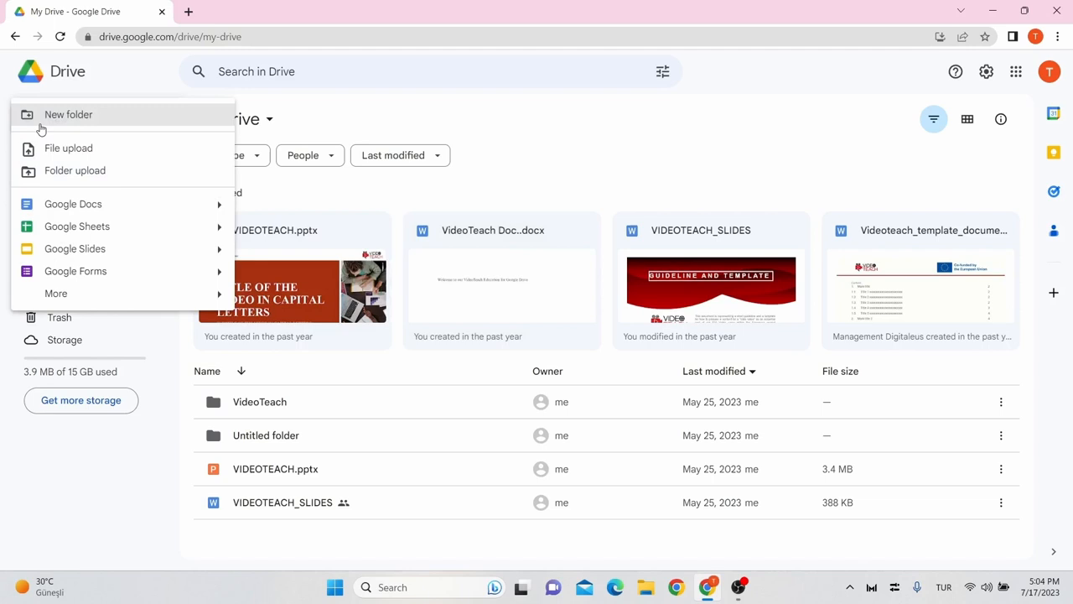
{"action": "mouse_move", "coordinate": [74, 272]}
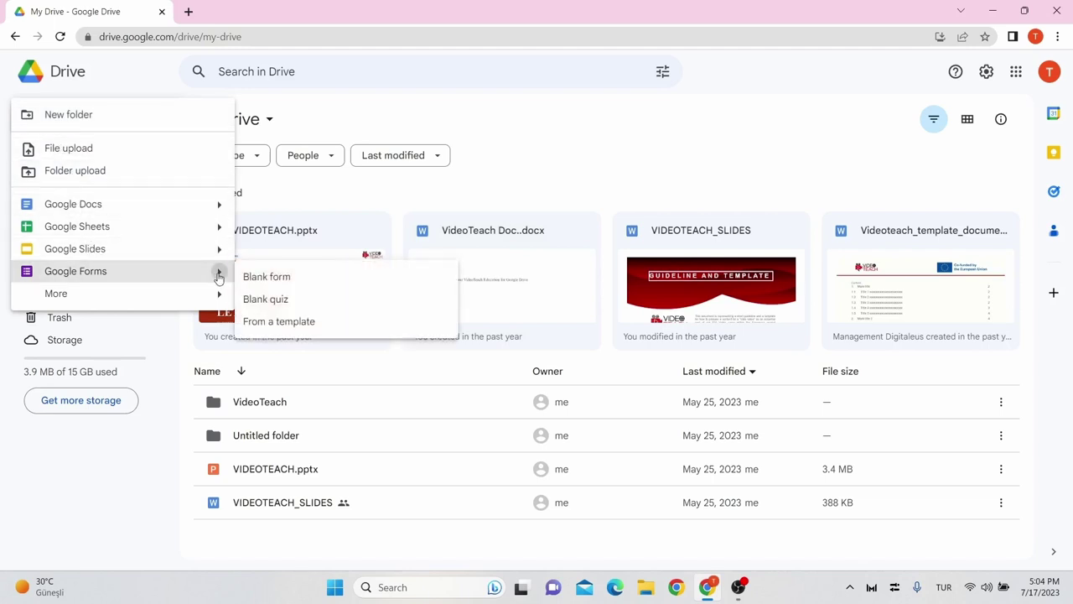
{"action": "mouse_move", "coordinate": [278, 322]}
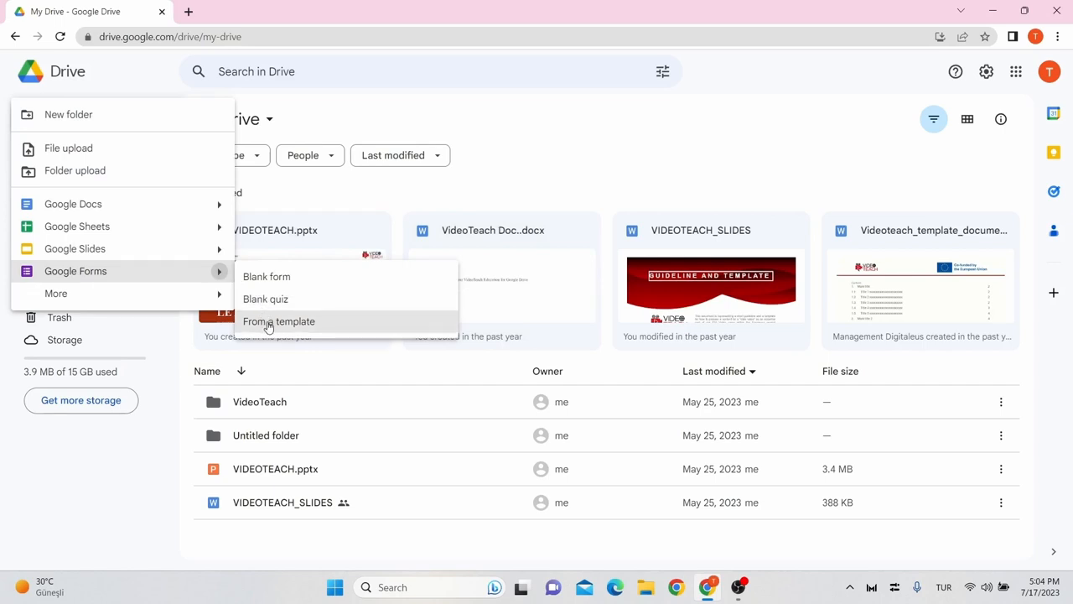
{"action": "mouse_move", "coordinate": [265, 298]}
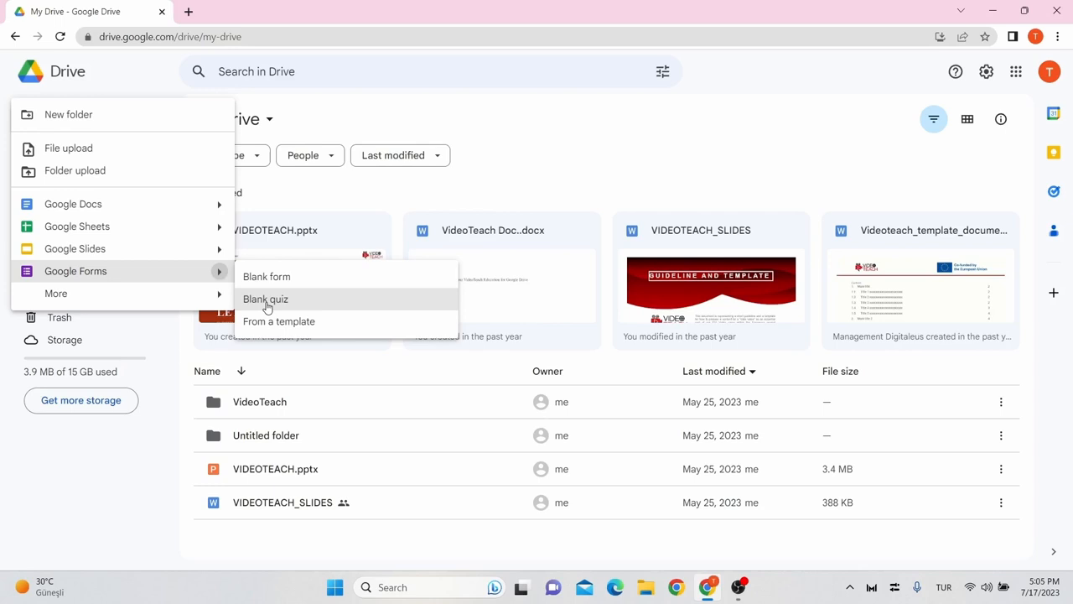
Create a blank quiz titled 'How to use GoogleForms' with a multiple-choice first question
{"action": "left_click", "coordinate": [265, 299]}
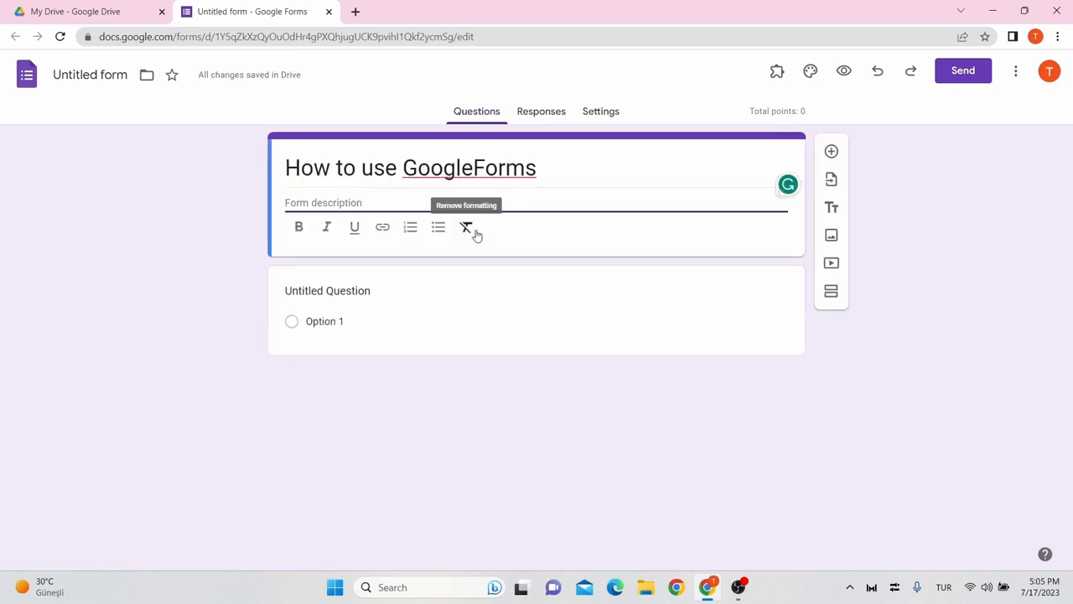
{"action": "left_click", "coordinate": [338, 290]}
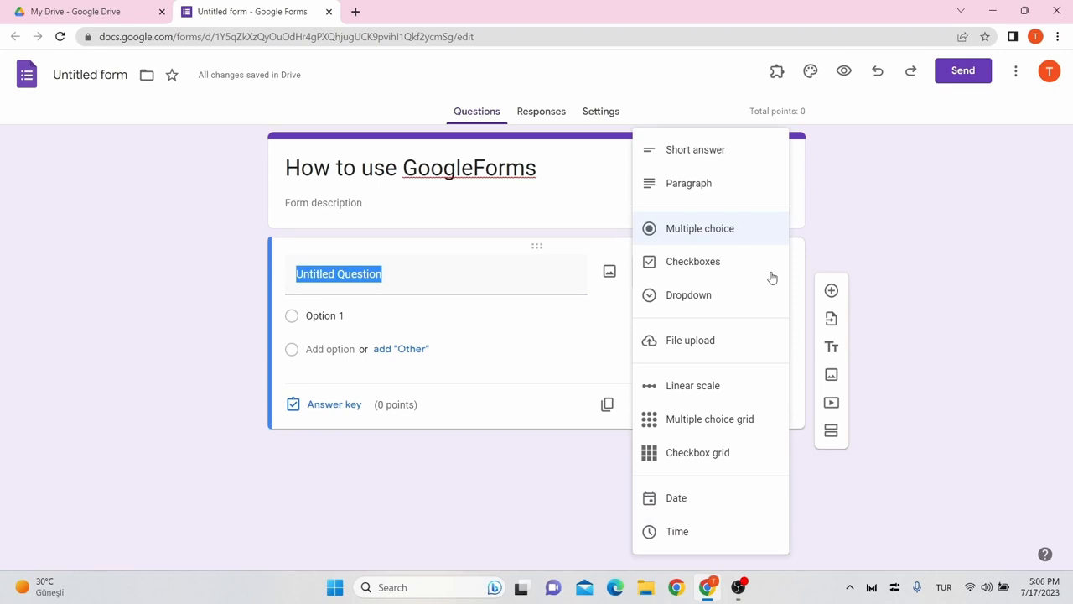
{"action": "left_click", "coordinate": [699, 228]}
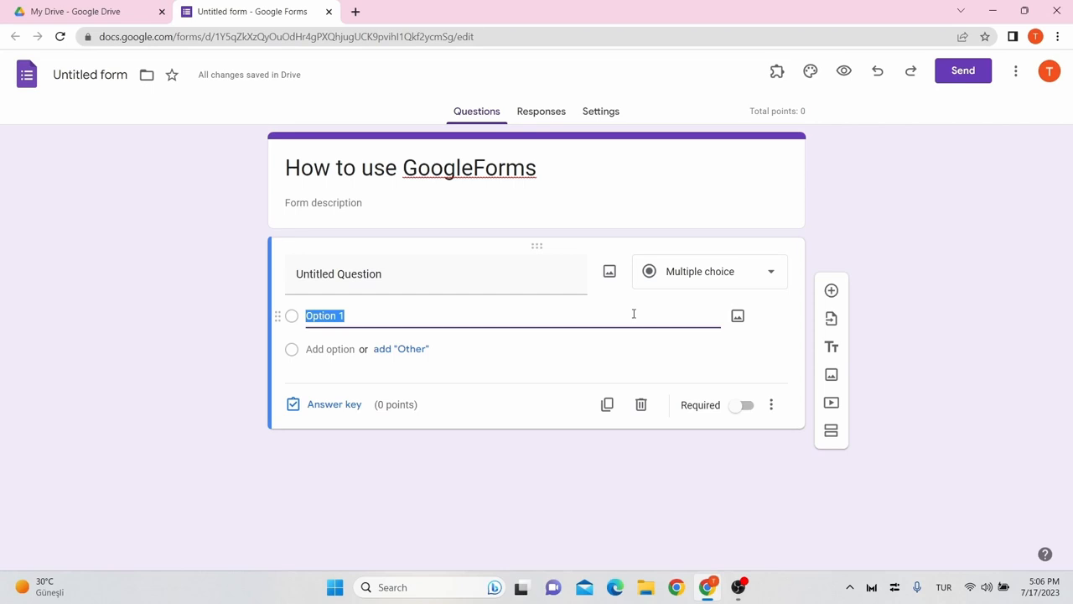
{"action": "mouse_move", "coordinate": [609, 275]}
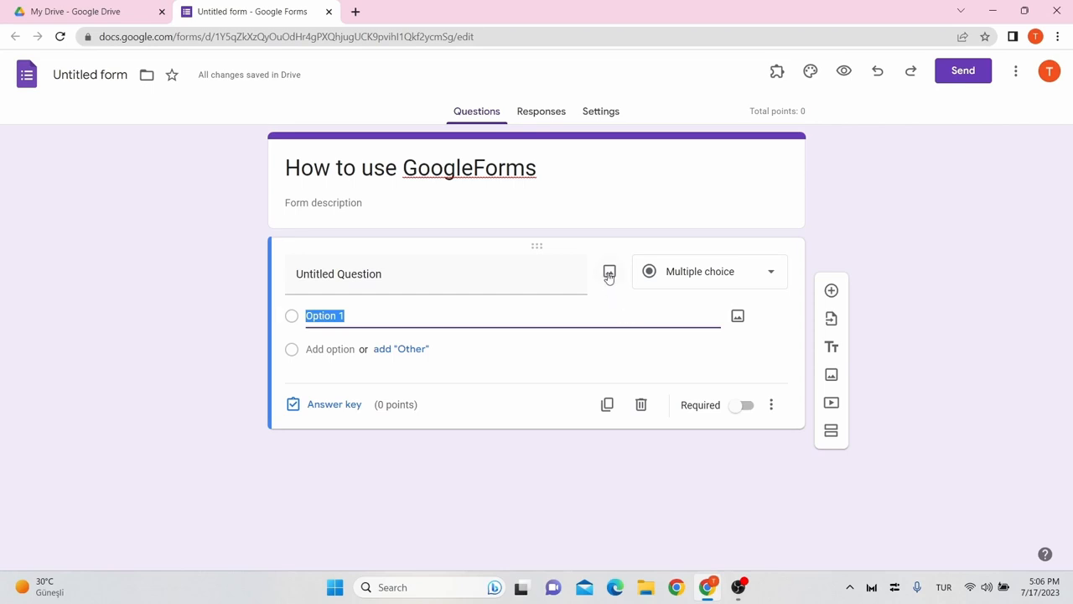
{"action": "mouse_move", "coordinate": [596, 315]}
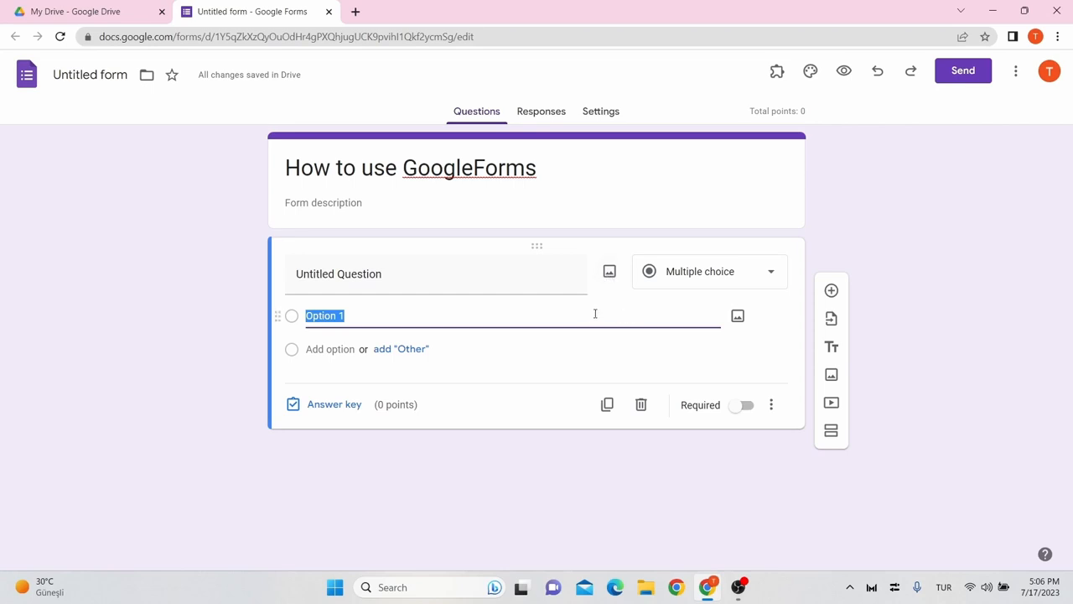
{"action": "mouse_move", "coordinate": [738, 315]}
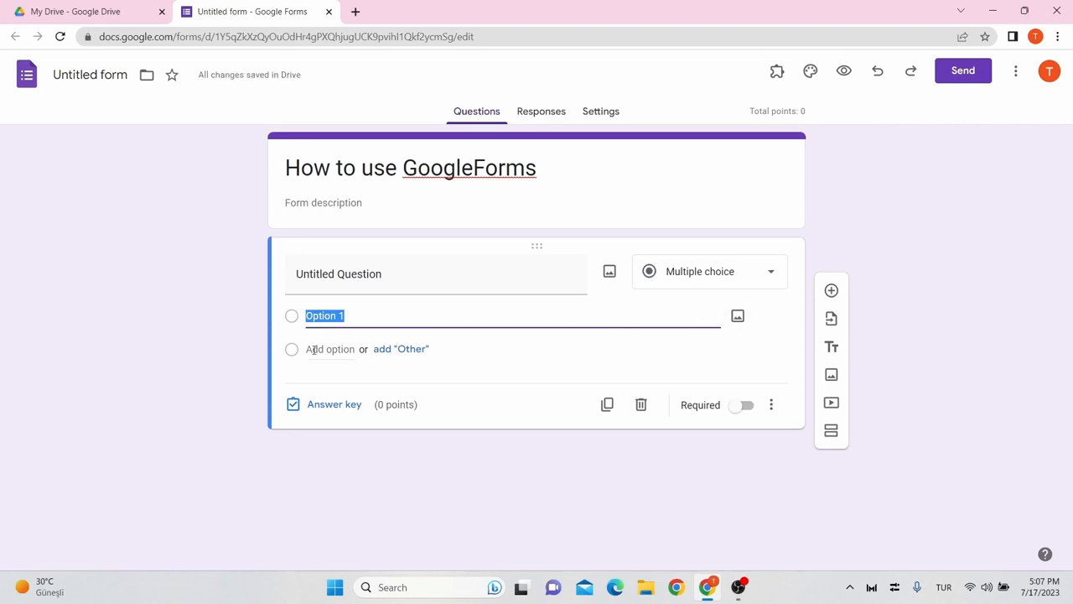
Add Option 2 and Option 3 to the first question
{"action": "left_click", "coordinate": [329, 349]}
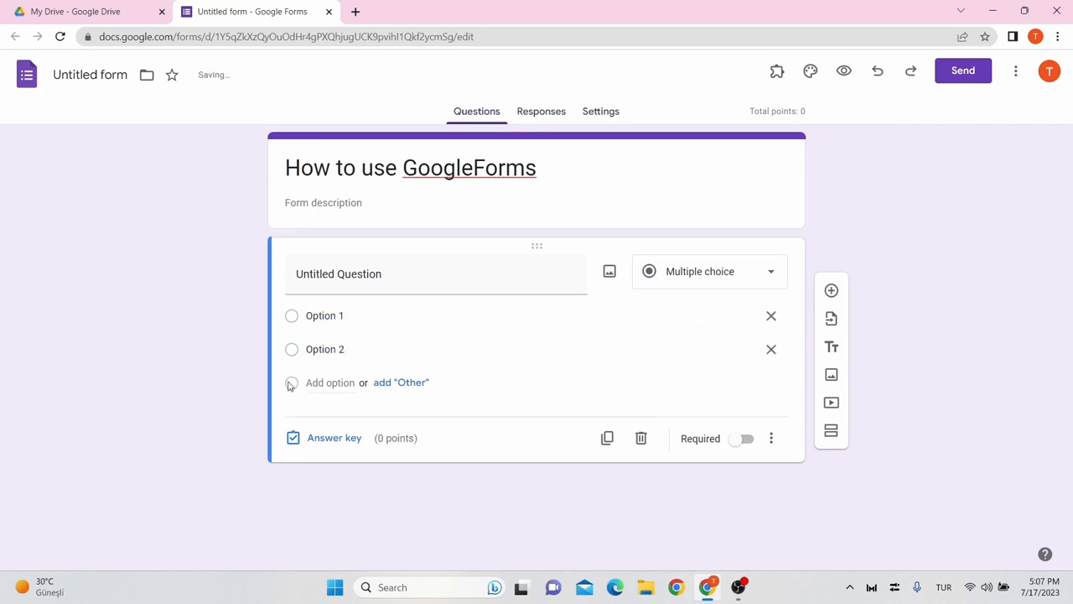
{"action": "left_click", "coordinate": [329, 382]}
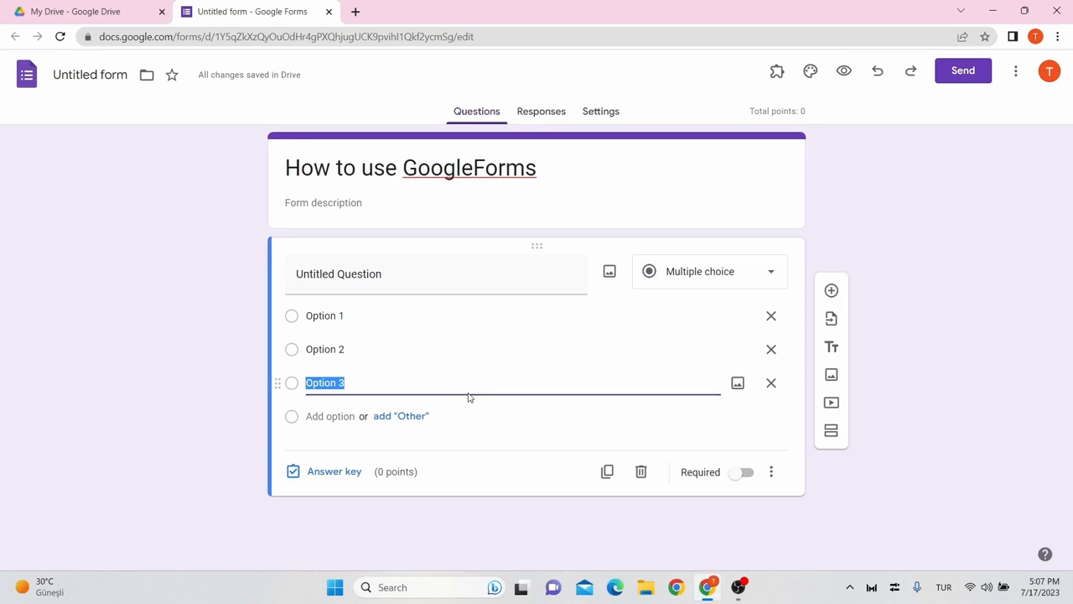
{"action": "mouse_move", "coordinate": [334, 471]}
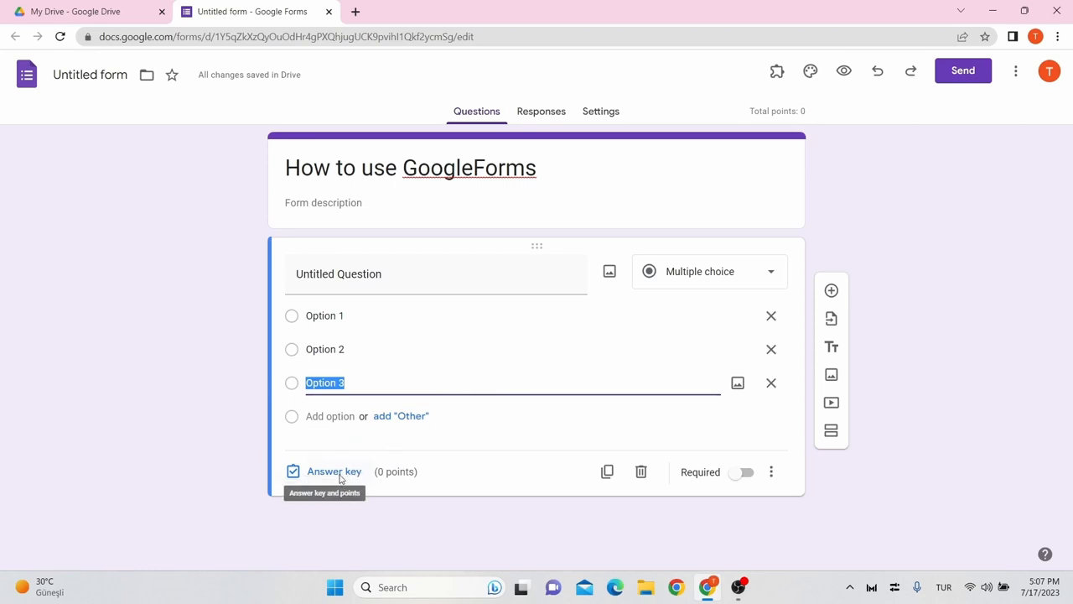
Mark Option 2 correct worth 10 points, save its answer feedback, and finish the answer key
{"action": "left_click", "coordinate": [334, 470]}
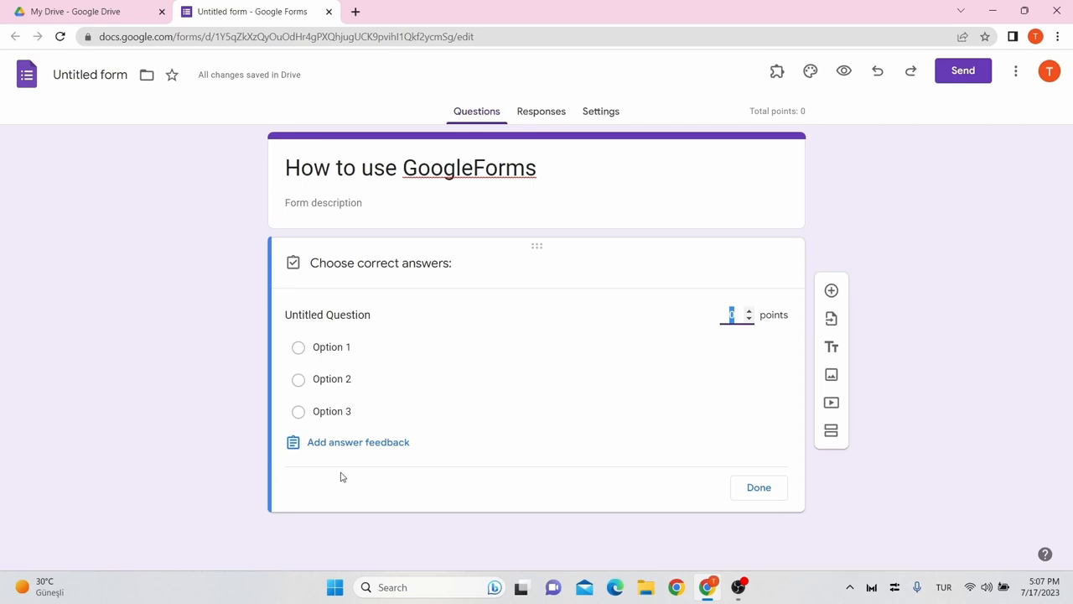
{"action": "left_click", "coordinate": [298, 379]}
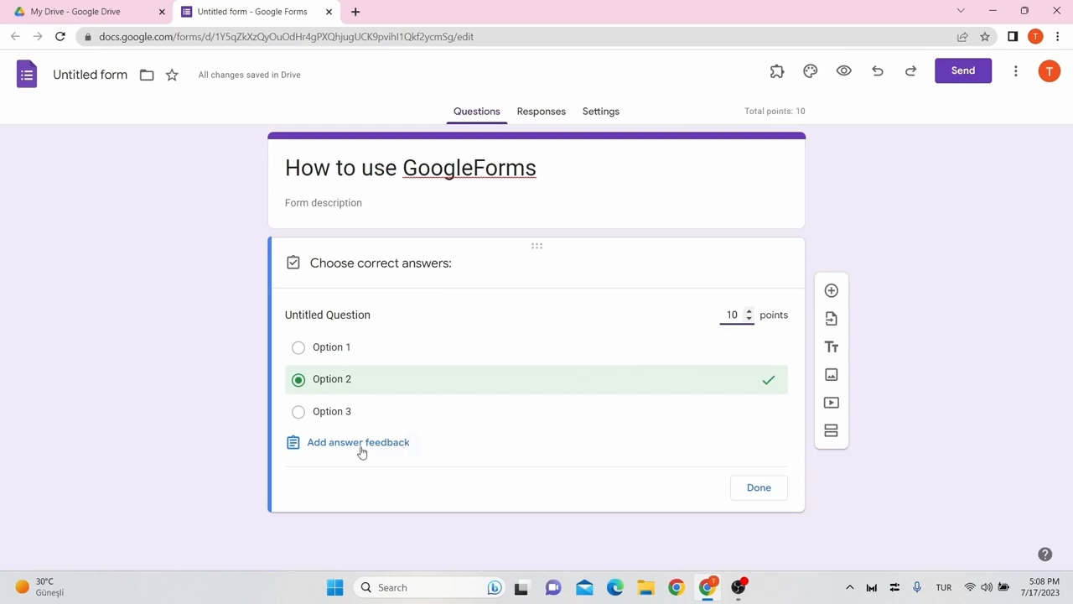
{"action": "left_click", "coordinate": [359, 443]}
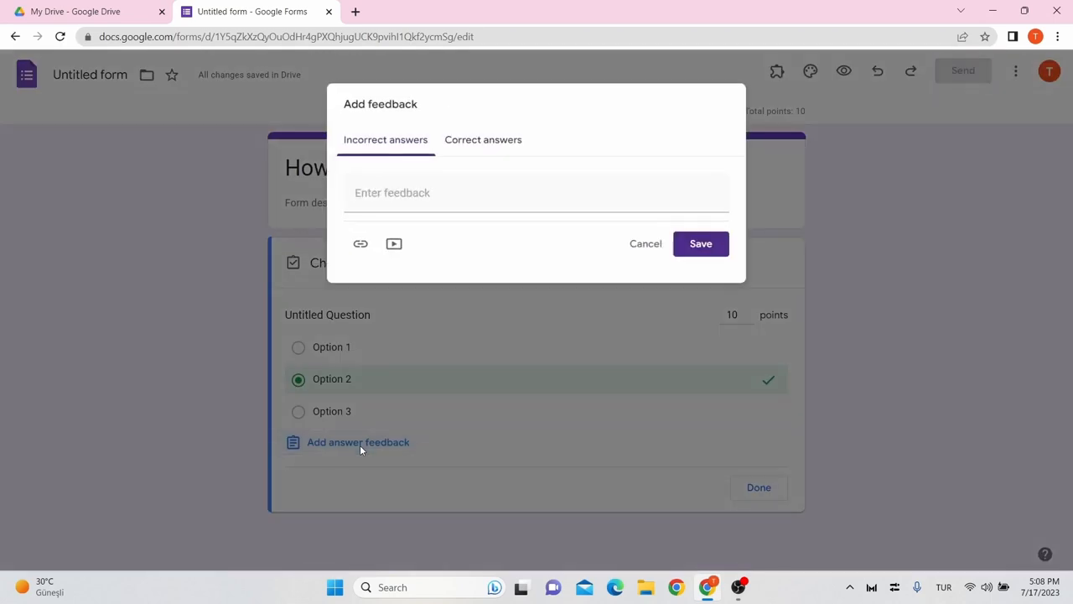
{"action": "left_click", "coordinate": [537, 191]}
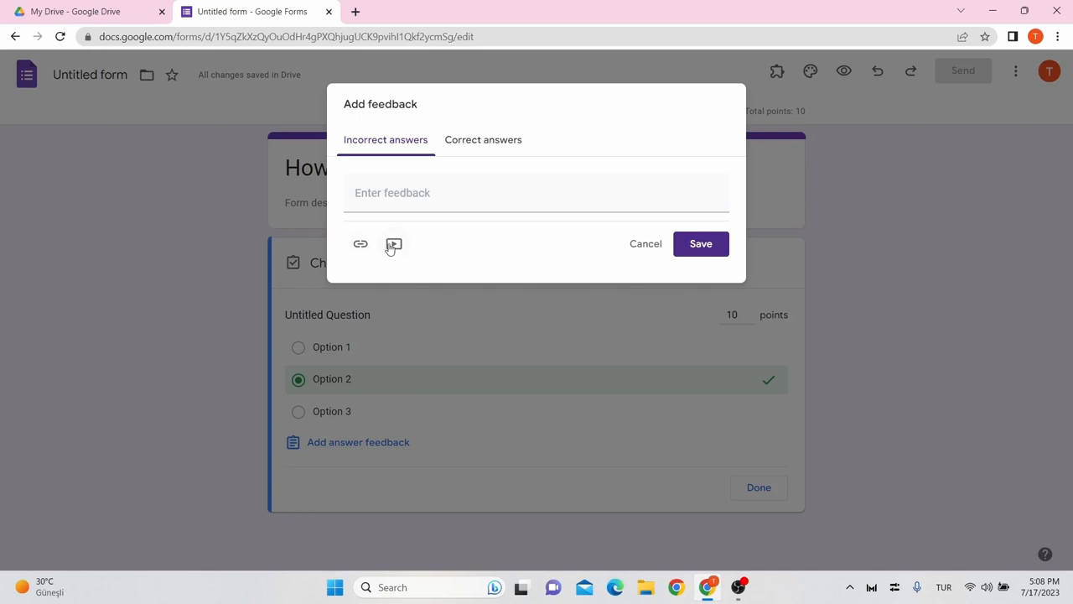
{"action": "mouse_move", "coordinate": [413, 173]}
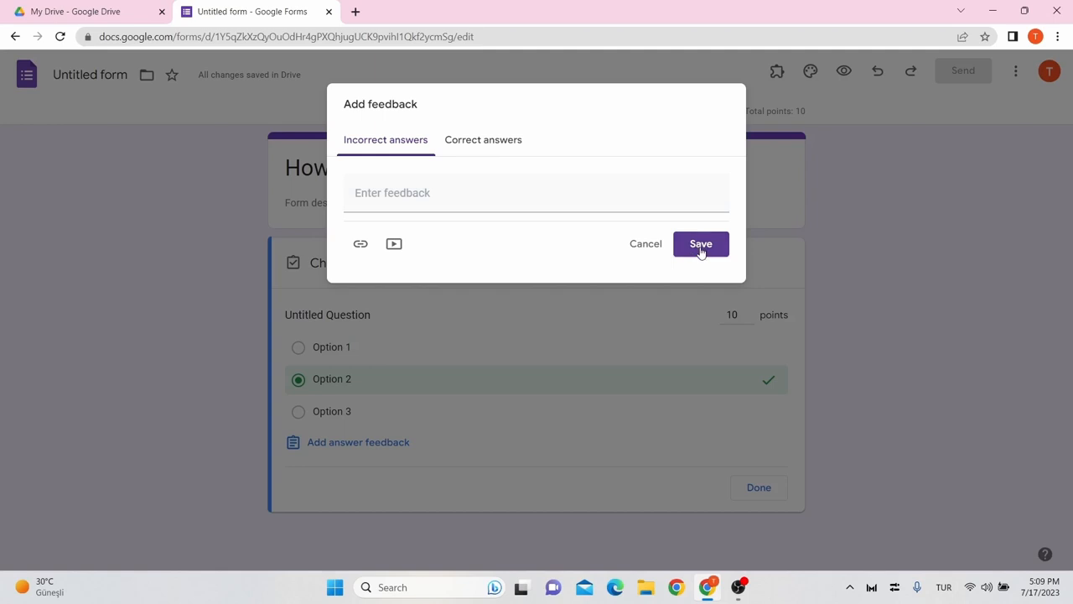
{"action": "left_click", "coordinate": [700, 243]}
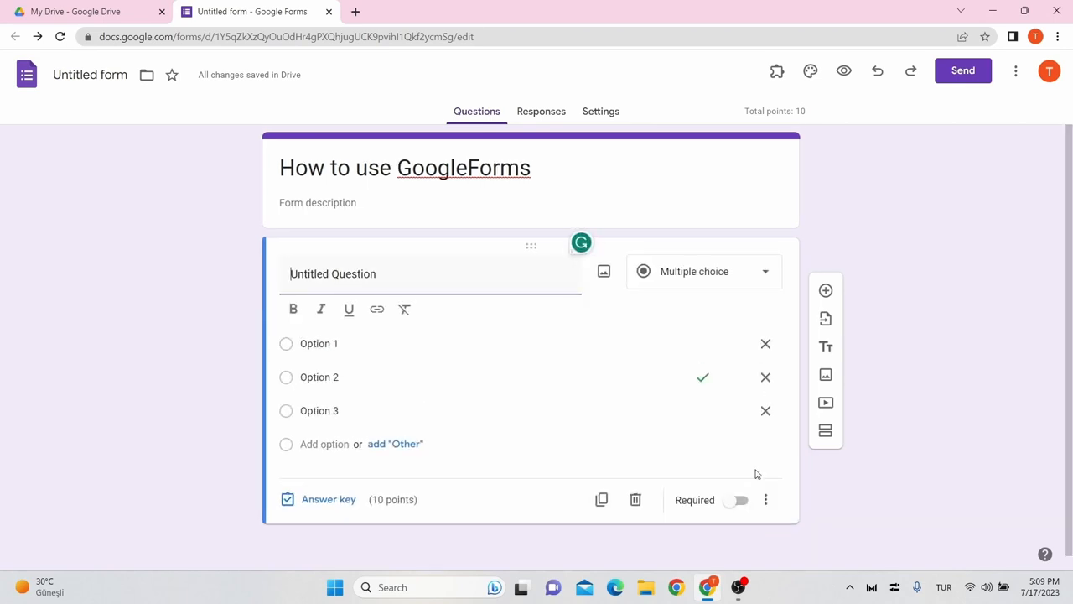
{"action": "mouse_move", "coordinate": [825, 290]}
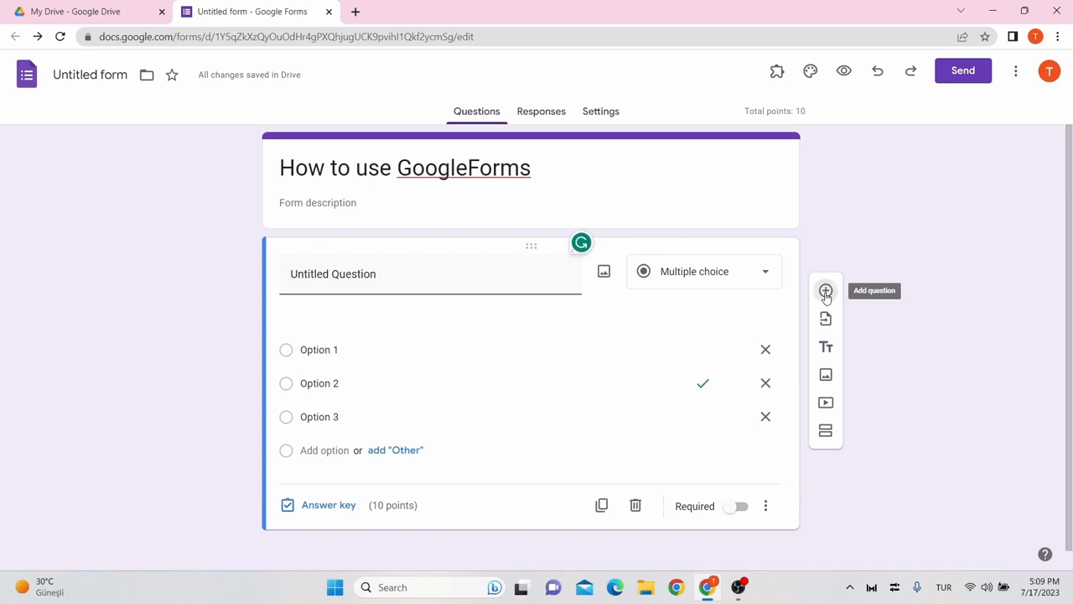
Add a second blank multiple-choice question below the first
{"action": "left_click", "coordinate": [824, 290]}
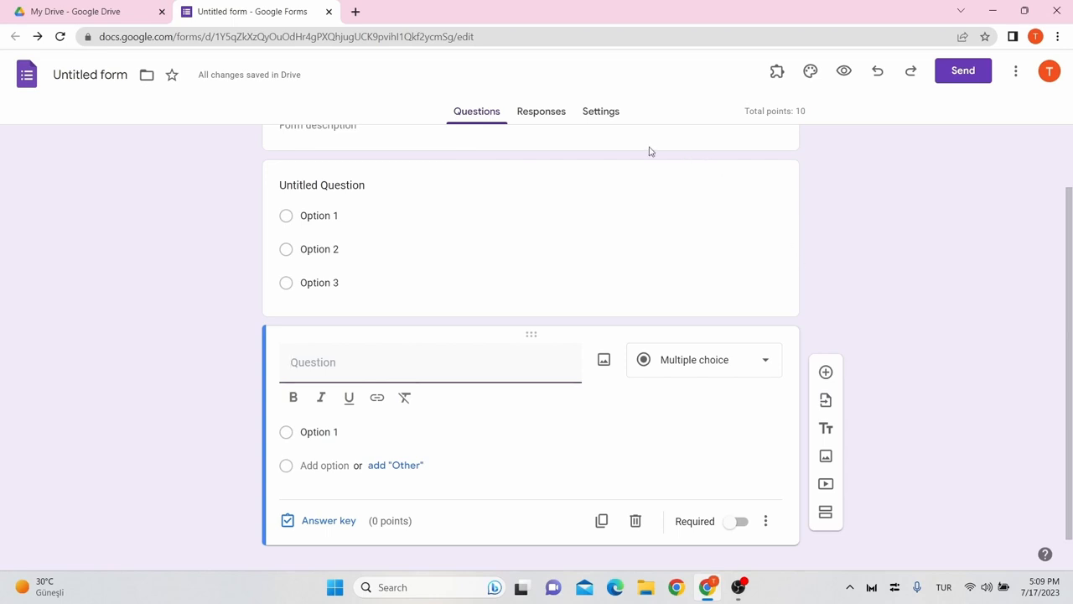
{"action": "left_click", "coordinate": [600, 110]}
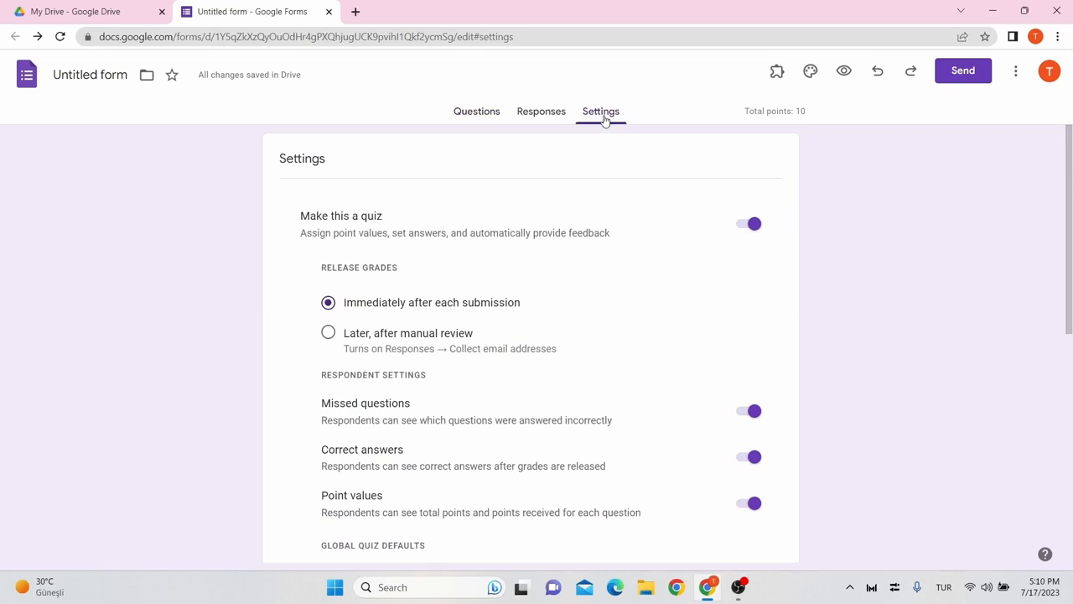
{"action": "mouse_move", "coordinate": [624, 119]}
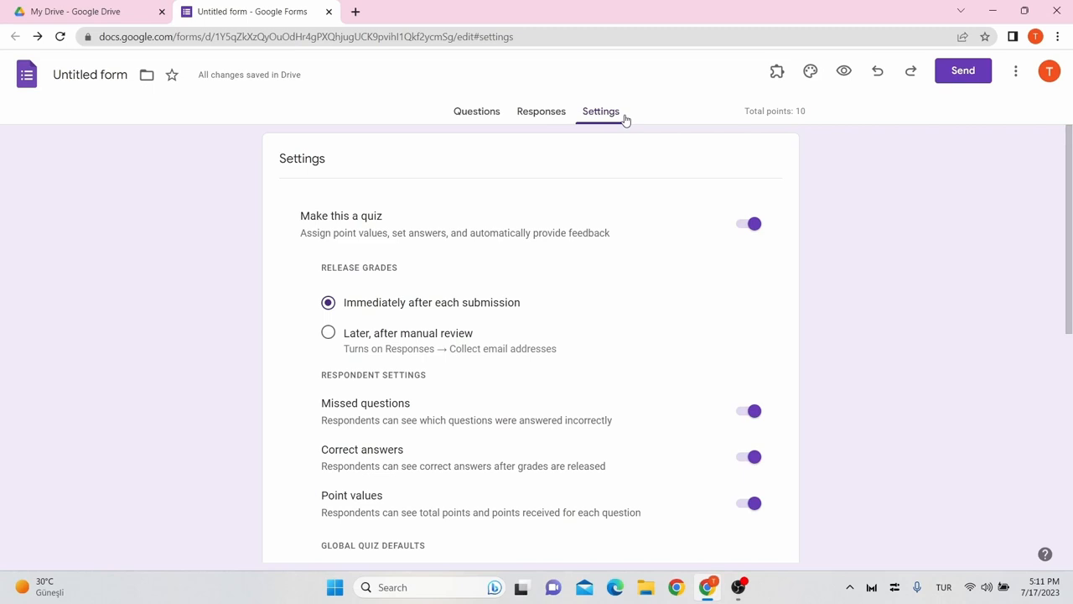
{"action": "mouse_move", "coordinate": [590, 168]}
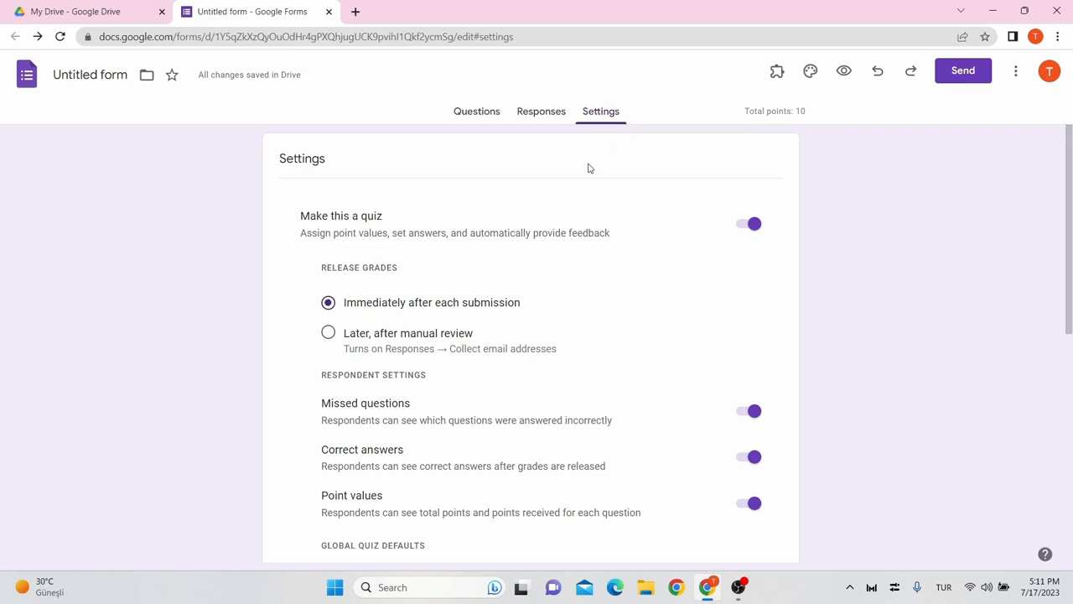
{"action": "mouse_move", "coordinate": [489, 356]}
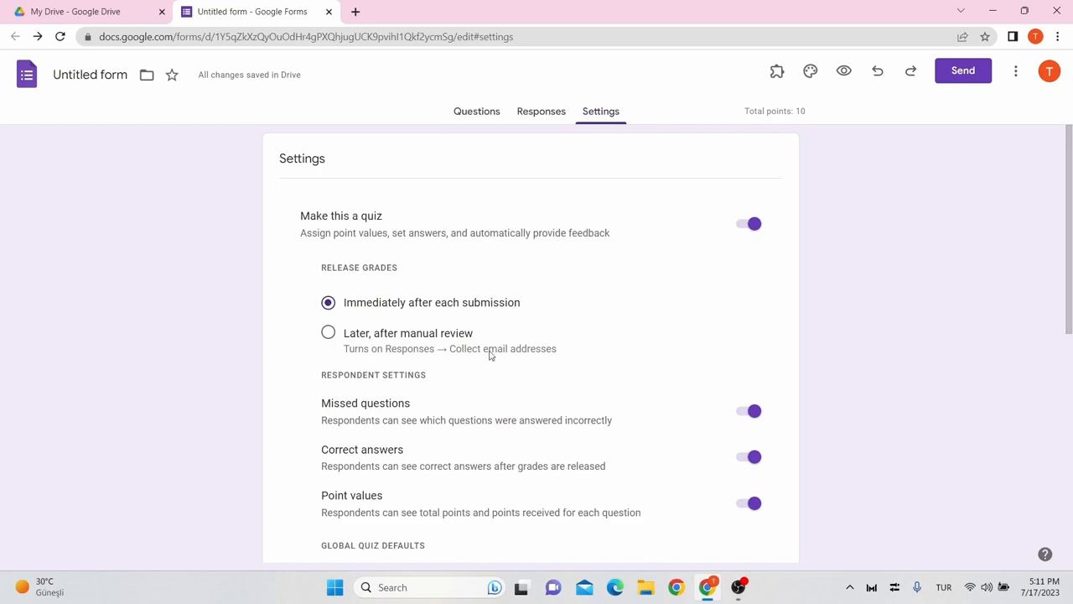
{"action": "scroll", "scroll_direction": "down", "scroll_amount": 3}
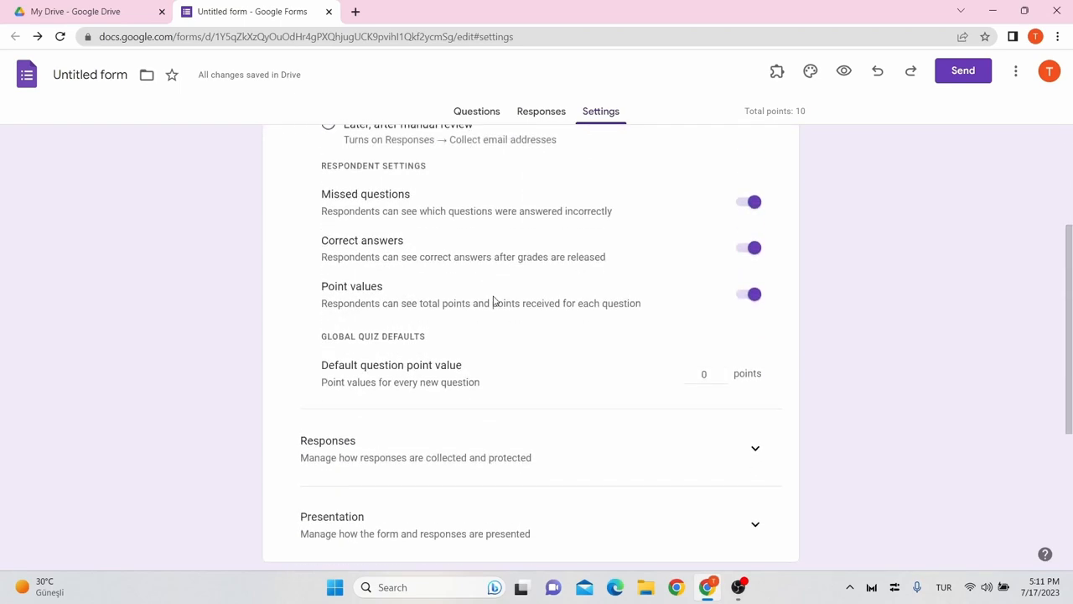
{"action": "scroll", "scroll_direction": "down", "scroll_amount": 3}
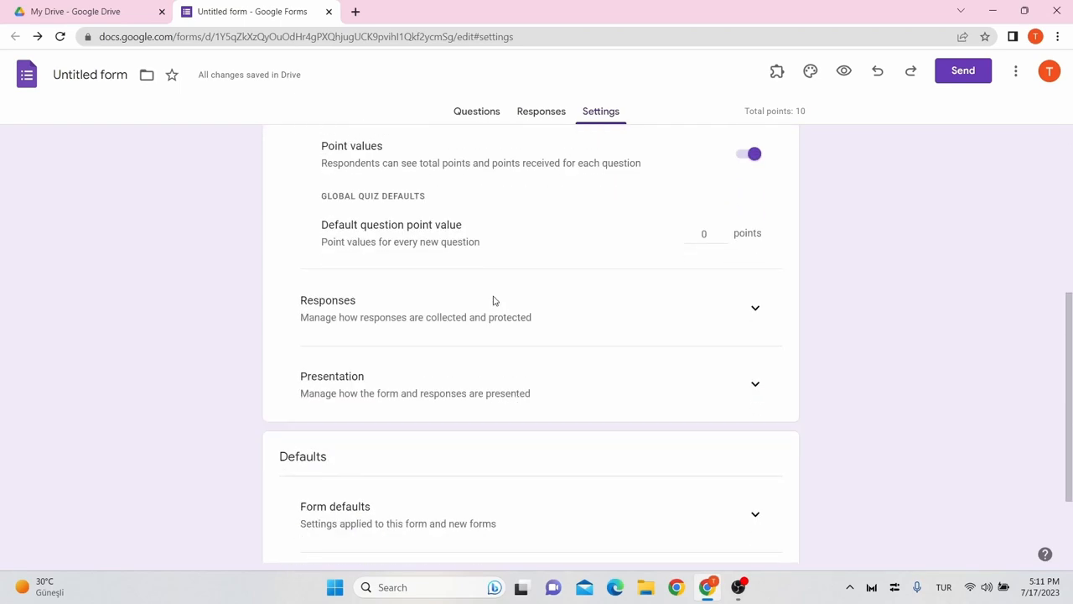
{"action": "scroll", "scroll_direction": "down", "scroll_amount": 3}
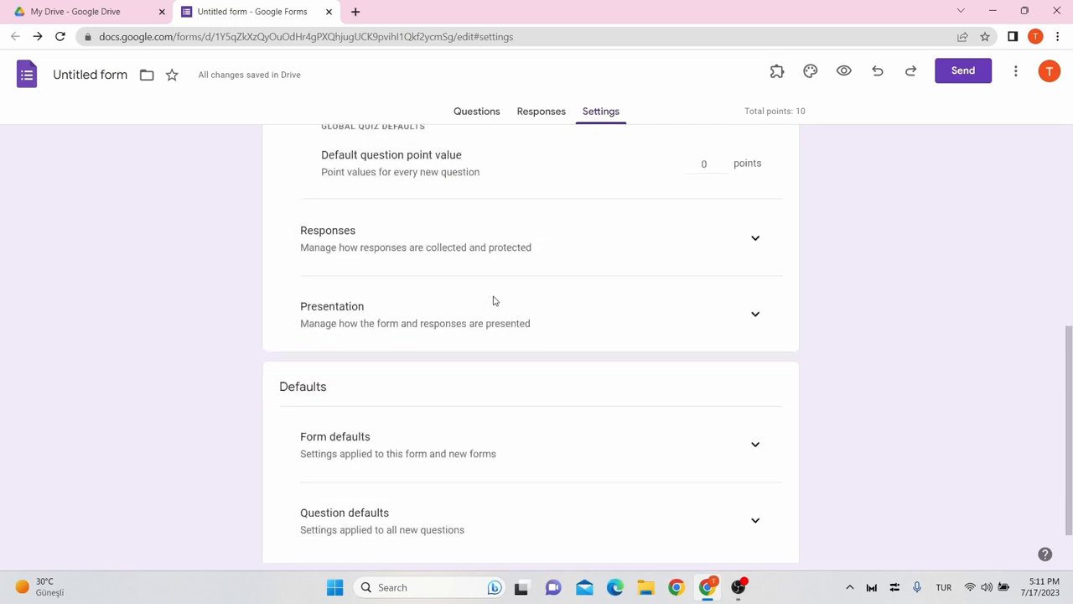
{"action": "scroll", "scroll_direction": "up", "scroll_amount": 3}
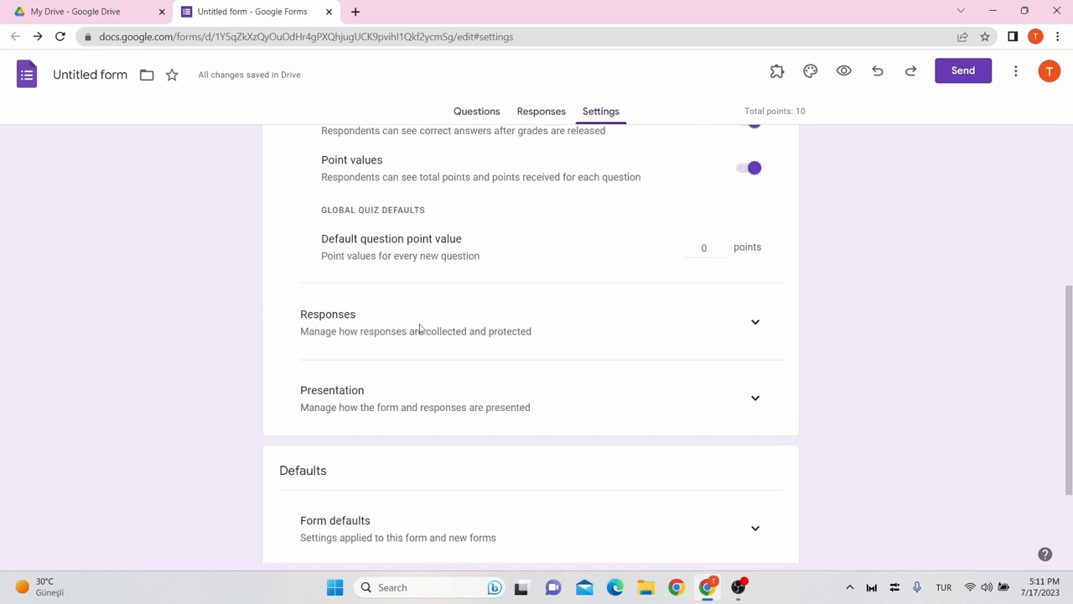
{"action": "mouse_move", "coordinate": [443, 394]}
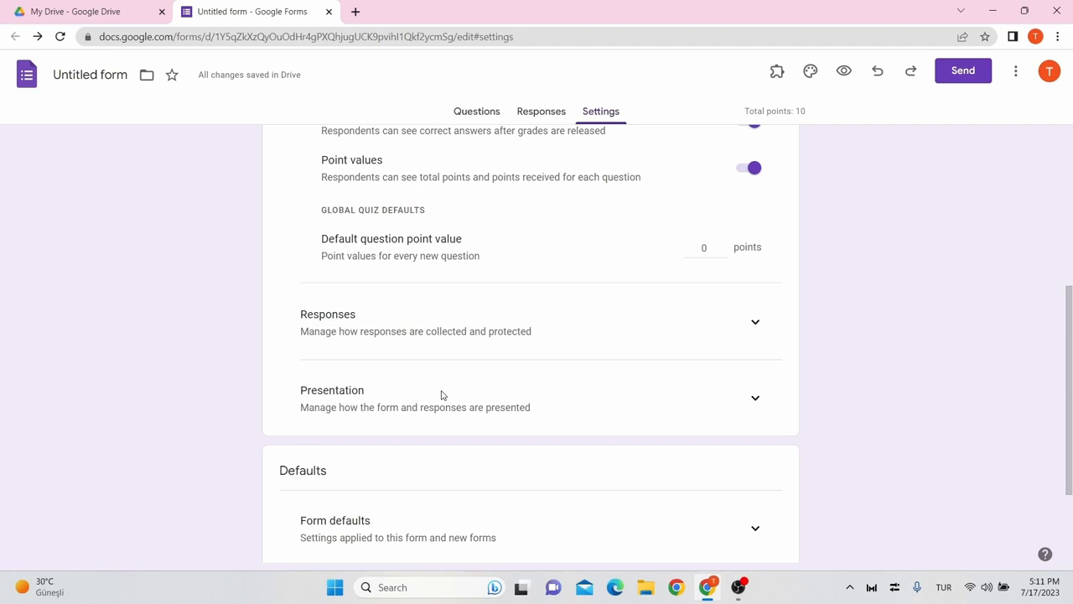
{"action": "scroll", "scroll_direction": "down", "scroll_amount": 3}
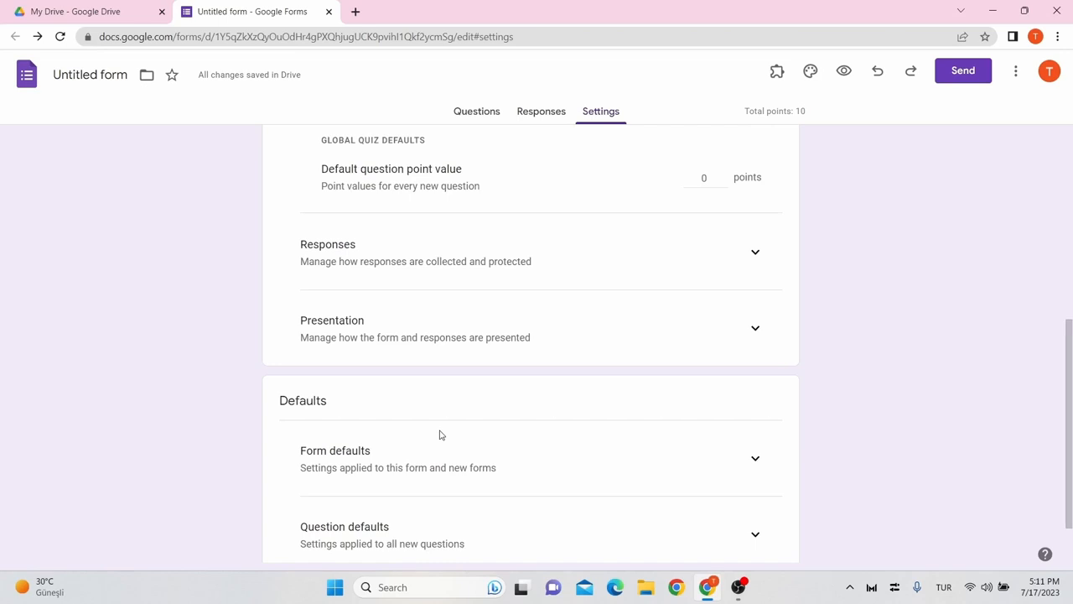
{"action": "mouse_move", "coordinate": [555, 454]}
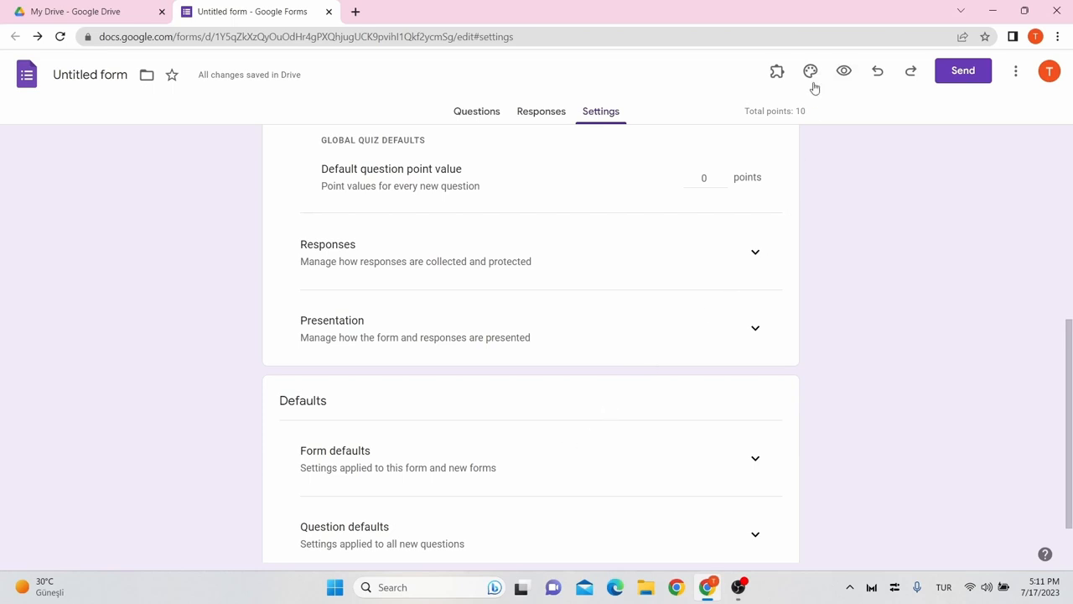
{"action": "mouse_move", "coordinate": [810, 70]}
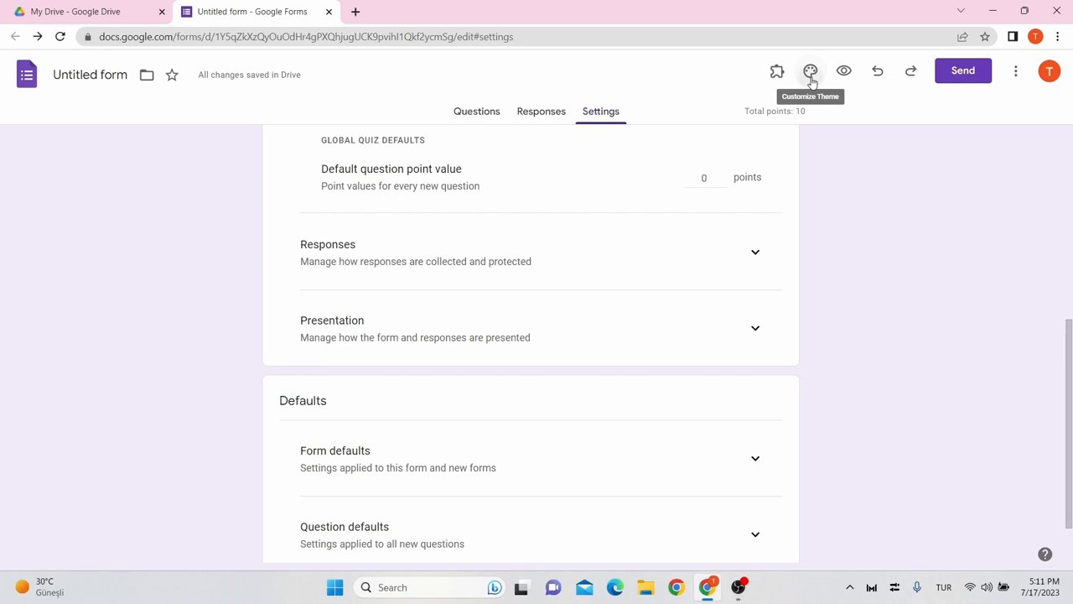
Show the theme options, then the More menu with copy, trash, print and add-on actions
{"action": "left_click", "coordinate": [809, 71]}
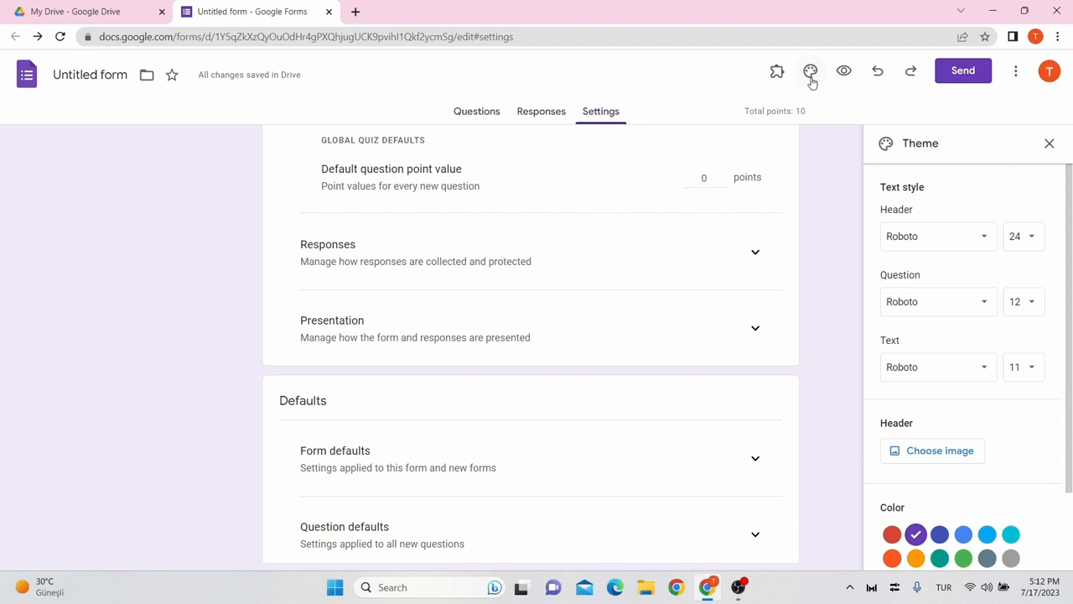
{"action": "left_click", "coordinate": [1015, 70]}
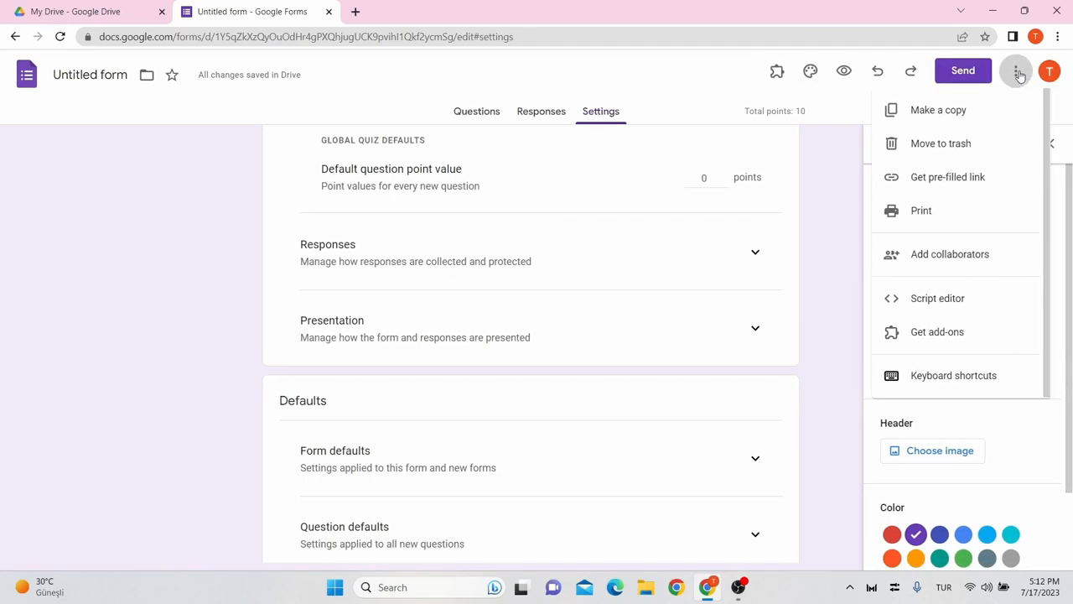
{"action": "mouse_move", "coordinate": [936, 332]}
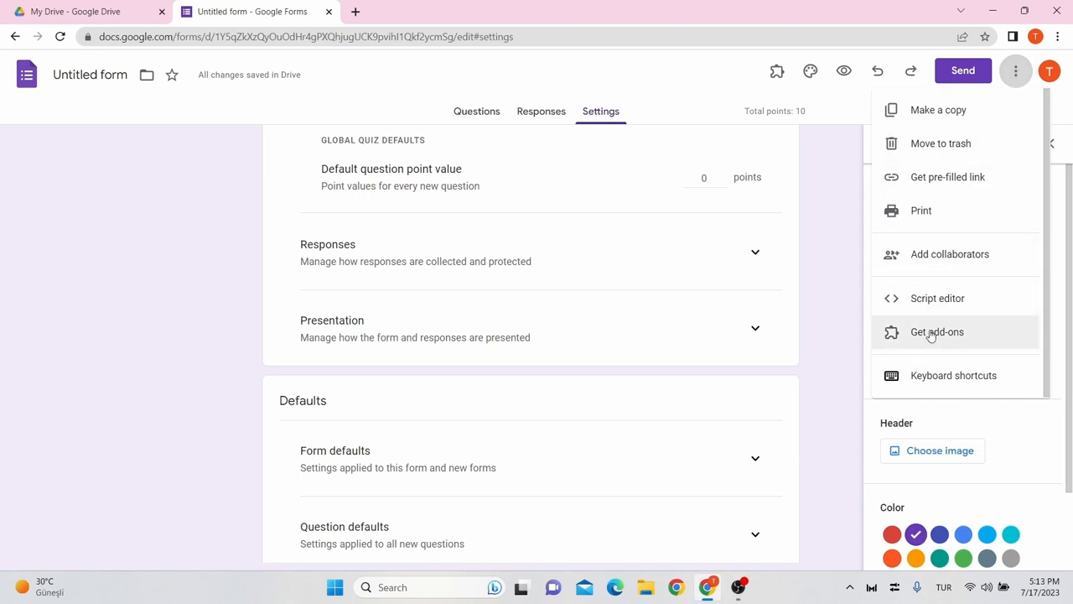
Review the installed Timer for Google Forms listing in the Workspace Marketplace
{"action": "left_click", "coordinate": [936, 332]}
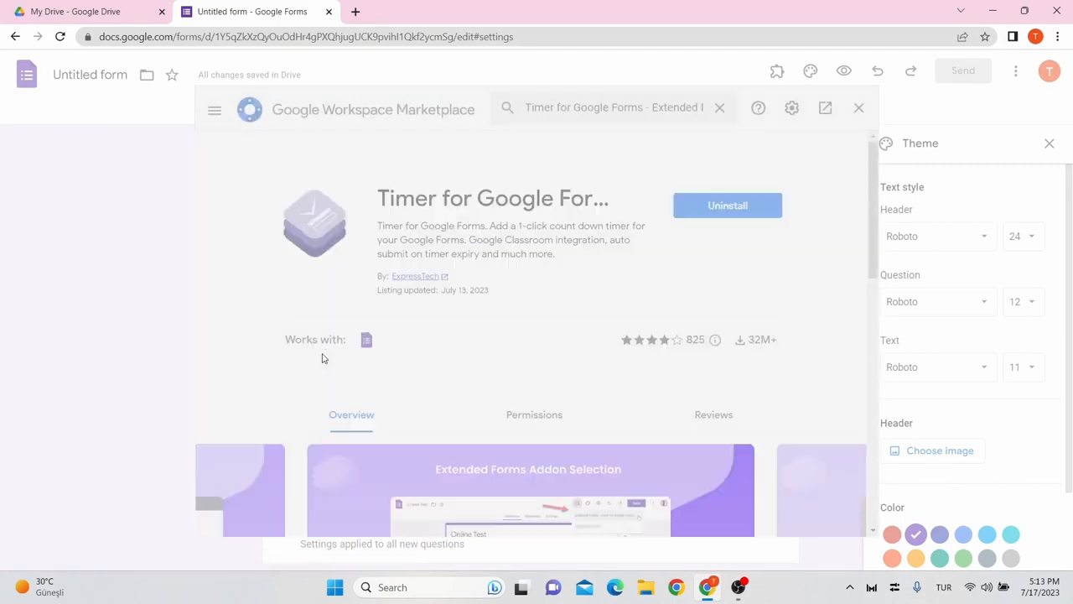
{"action": "left_click", "coordinate": [719, 107]}
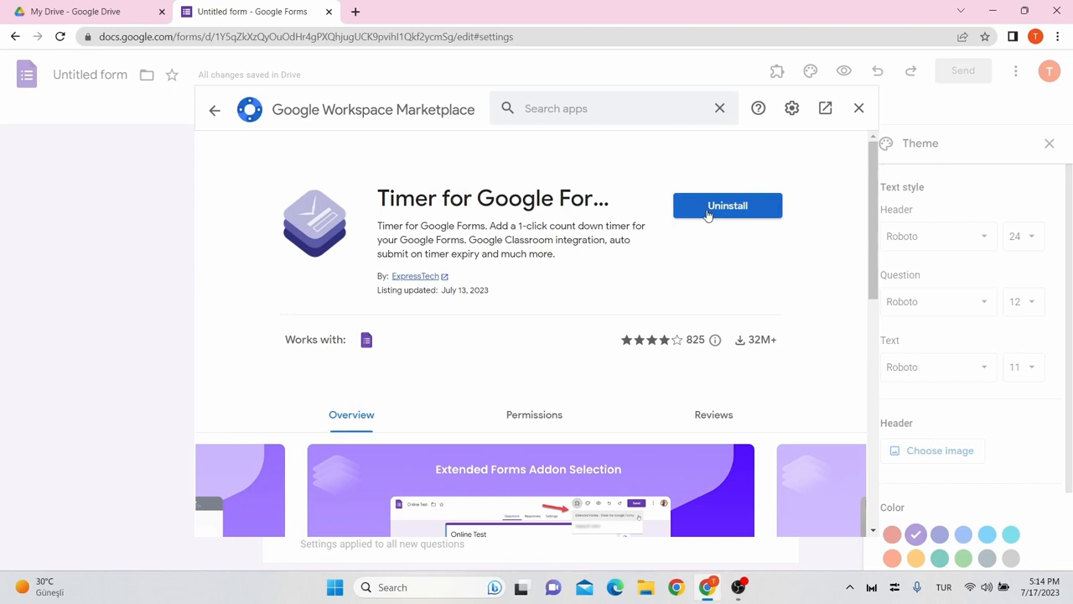
{"action": "mouse_move", "coordinate": [786, 74]}
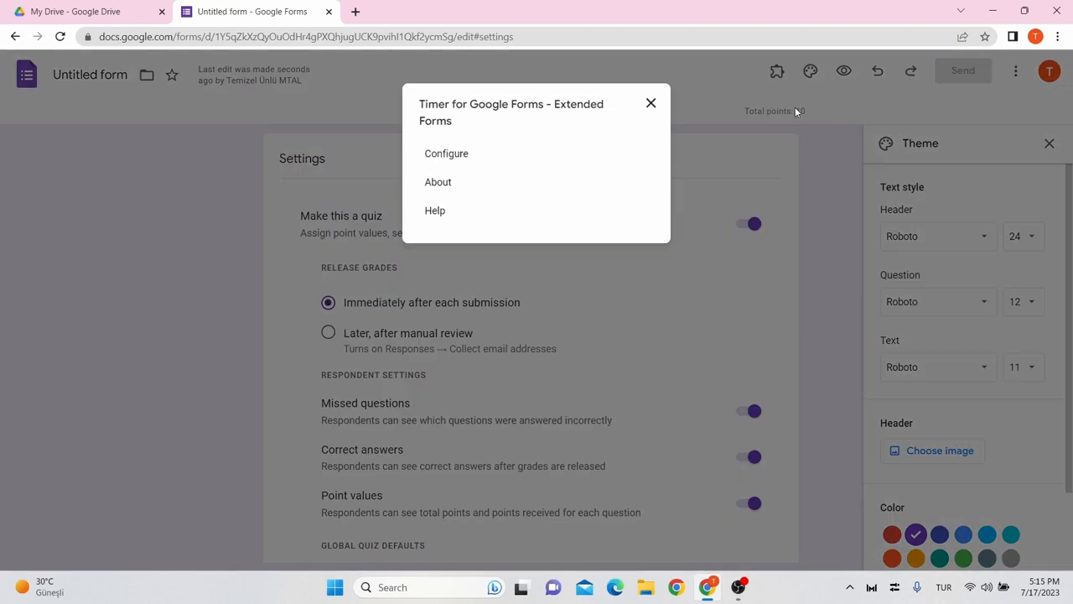
Configure Extended Forms with a 1-minute limit, 1 attempt and auto-submit when time ends
{"action": "left_click", "coordinate": [446, 155]}
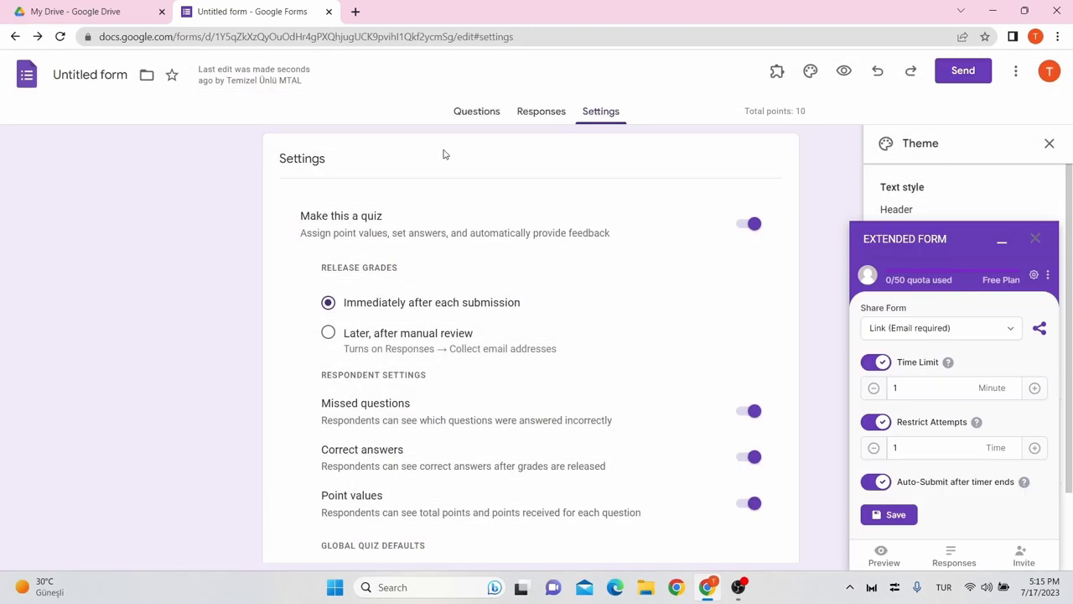
{"action": "mouse_move", "coordinate": [997, 379]}
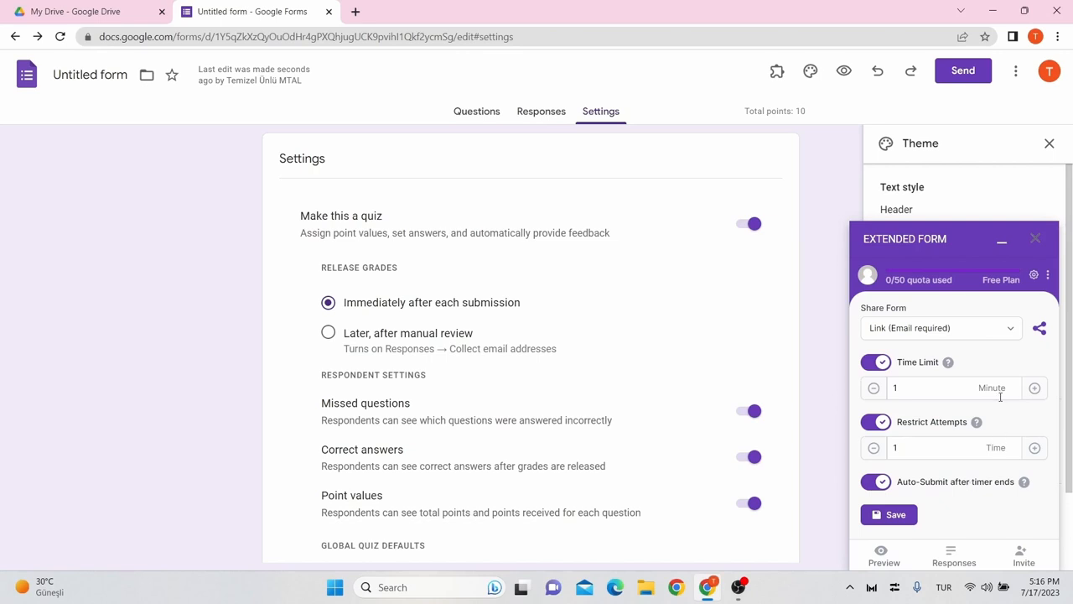
{"action": "mouse_move", "coordinate": [1019, 317]}
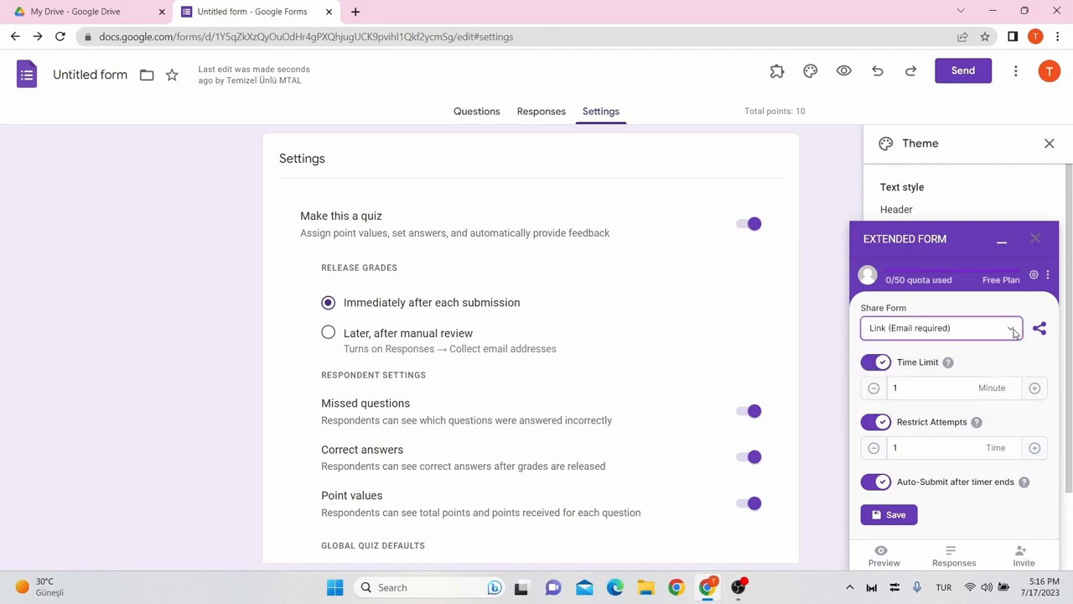
{"action": "mouse_move", "coordinate": [1029, 281]}
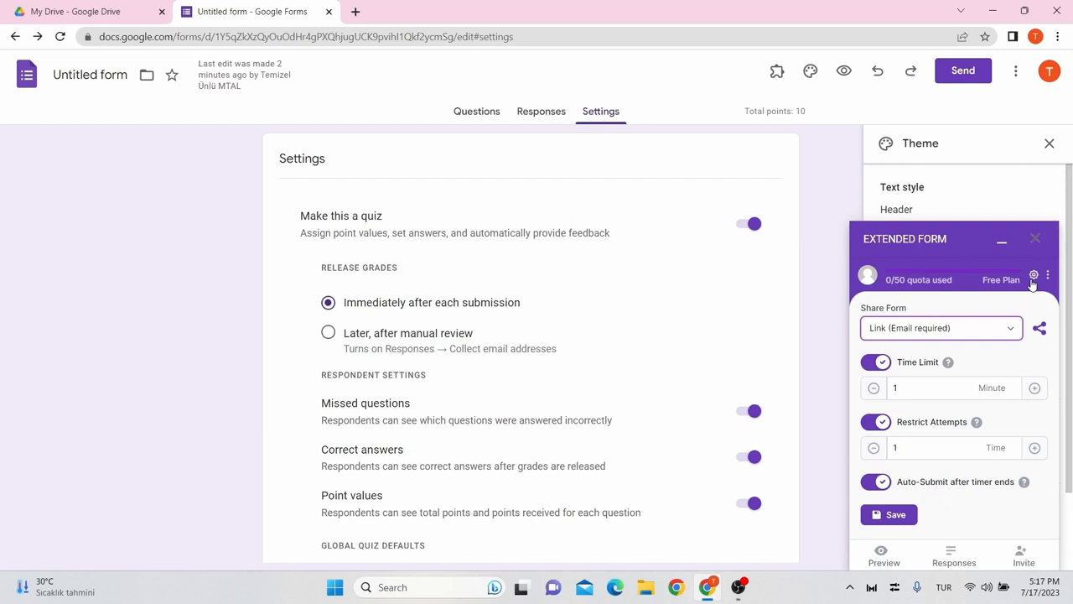
{"action": "mouse_move", "coordinate": [1015, 428]}
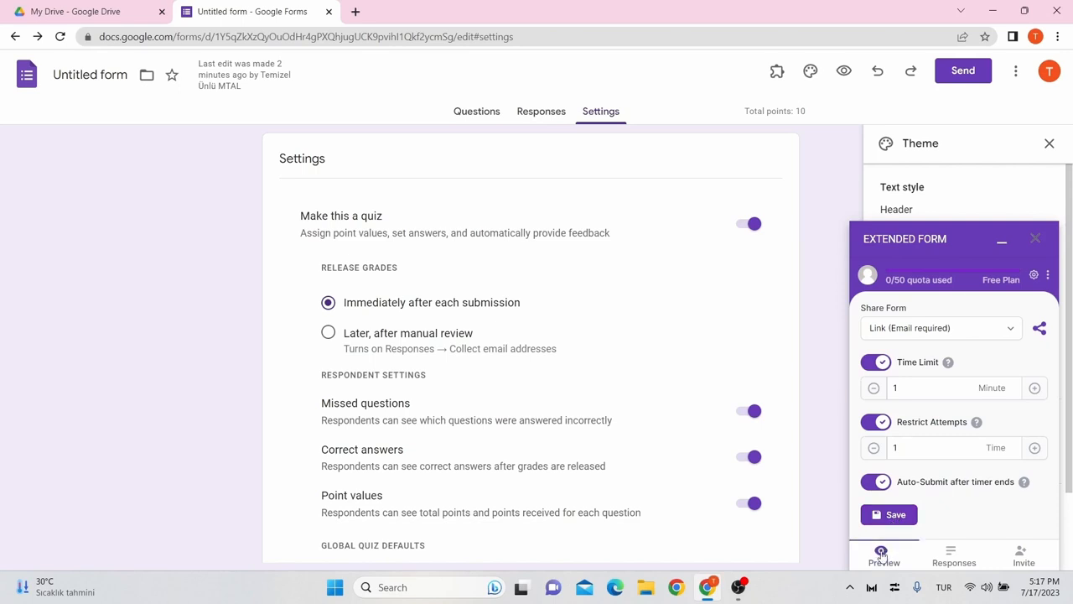
{"action": "mouse_move", "coordinate": [845, 71]}
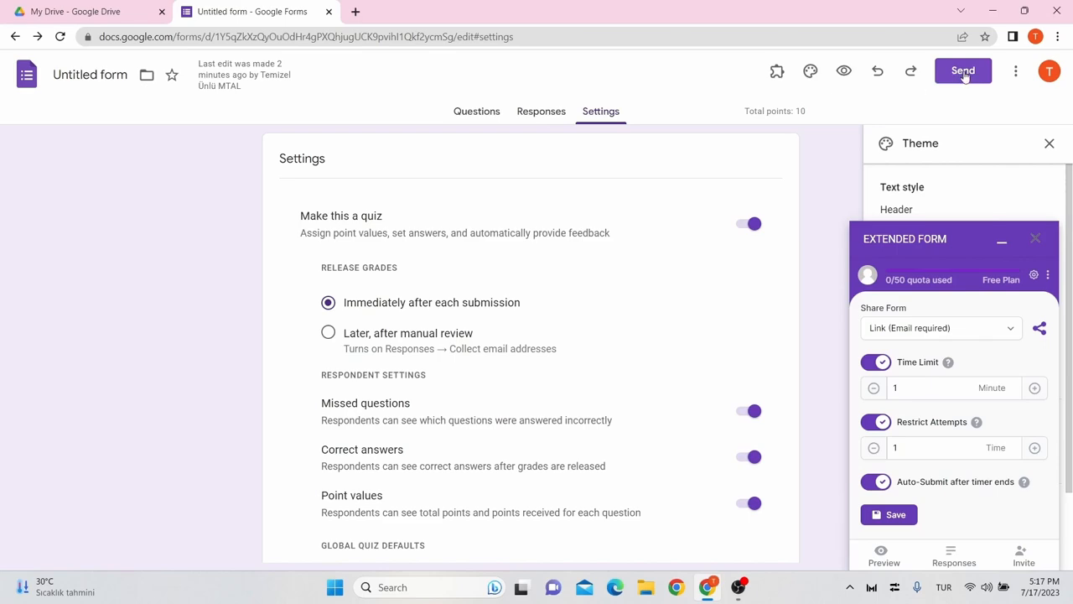
Review the Send form dialog without sending, then view the Responses summary showing 0 responses
{"action": "left_click", "coordinate": [962, 71]}
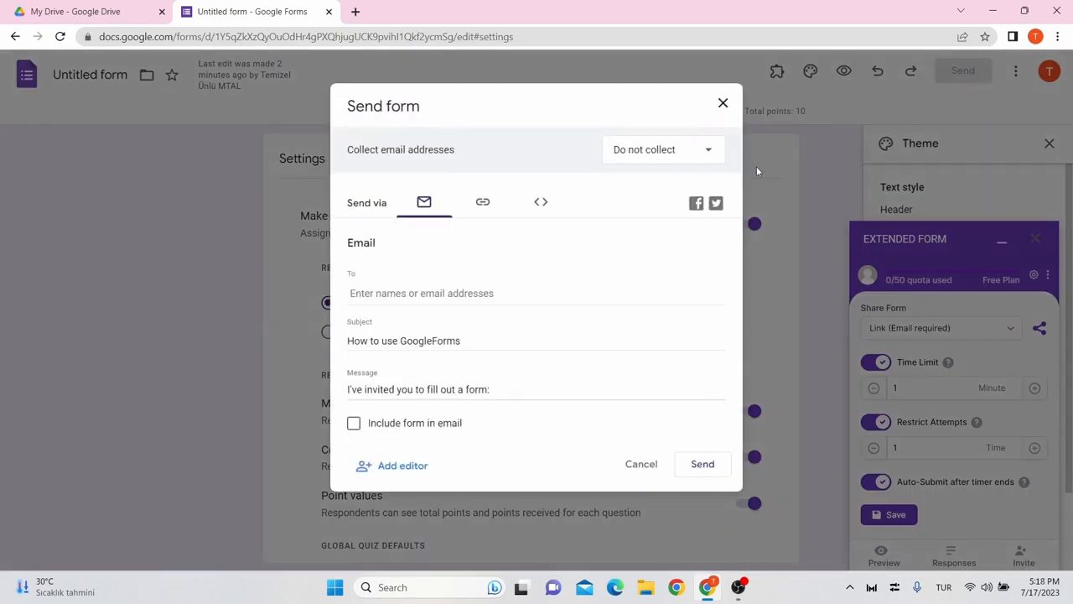
{"action": "left_click", "coordinate": [722, 102]}
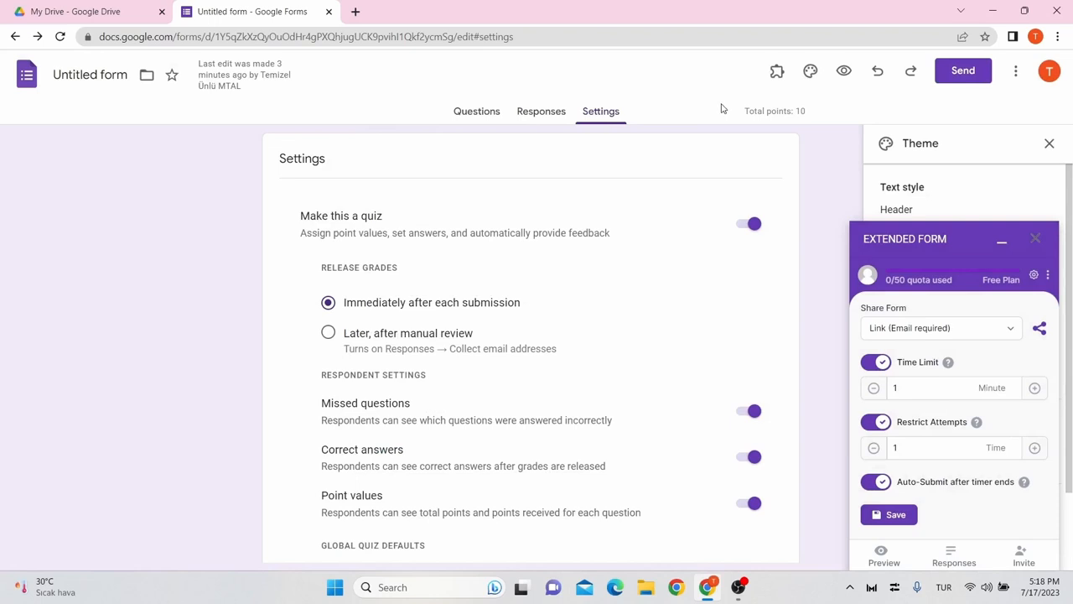
{"action": "mouse_move", "coordinate": [701, 107]}
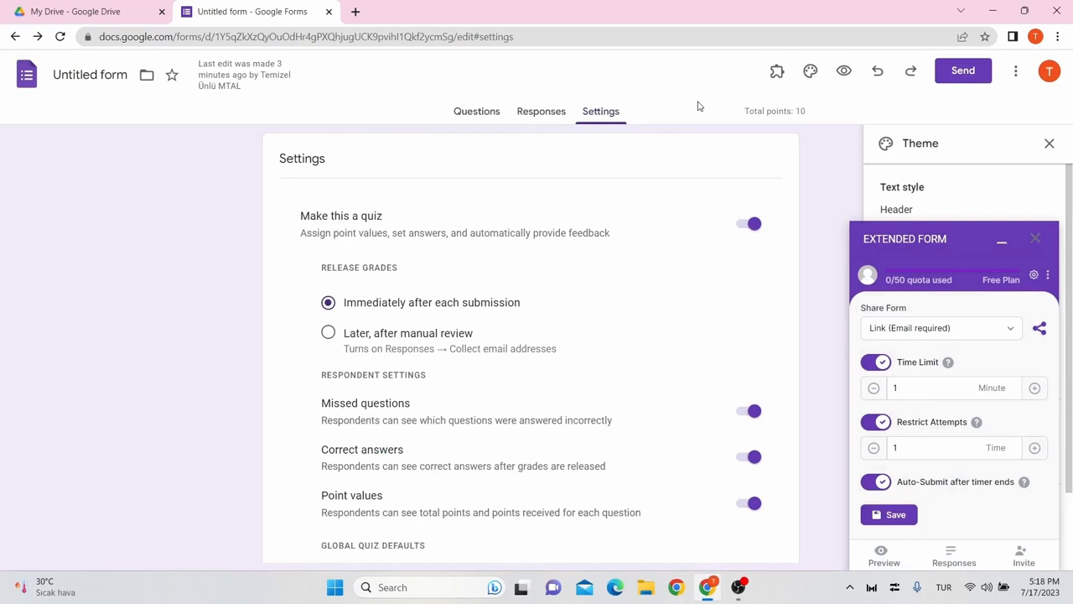
{"action": "mouse_move", "coordinate": [547, 118]}
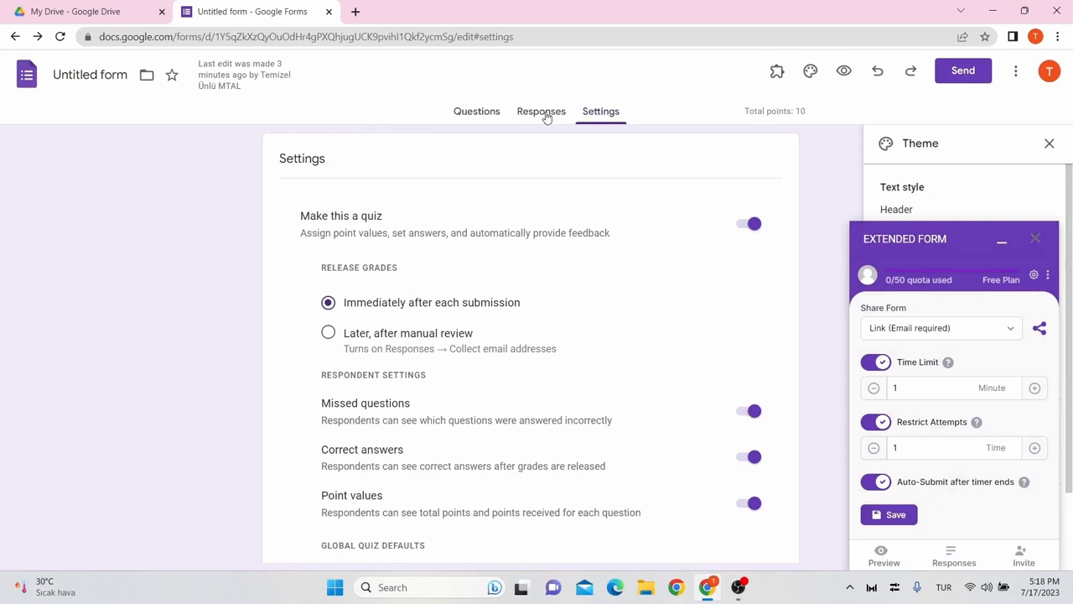
{"action": "left_click", "coordinate": [540, 111]}
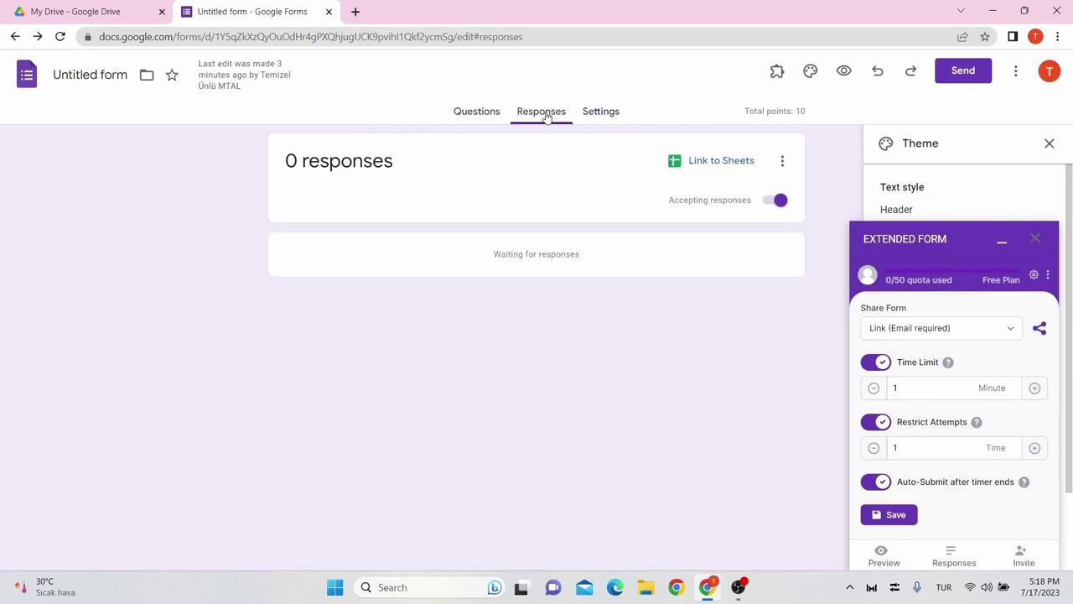